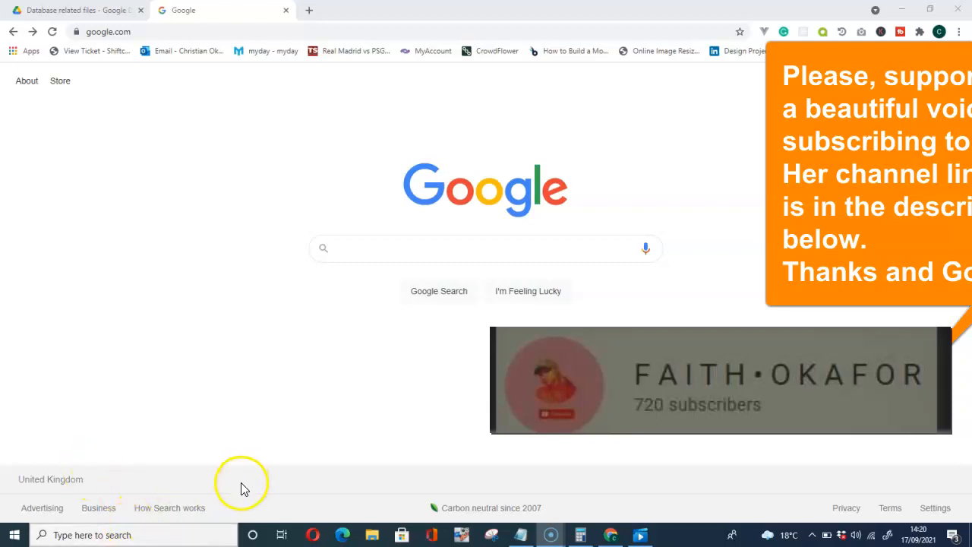
pyautogui.moveTo(392, 277)
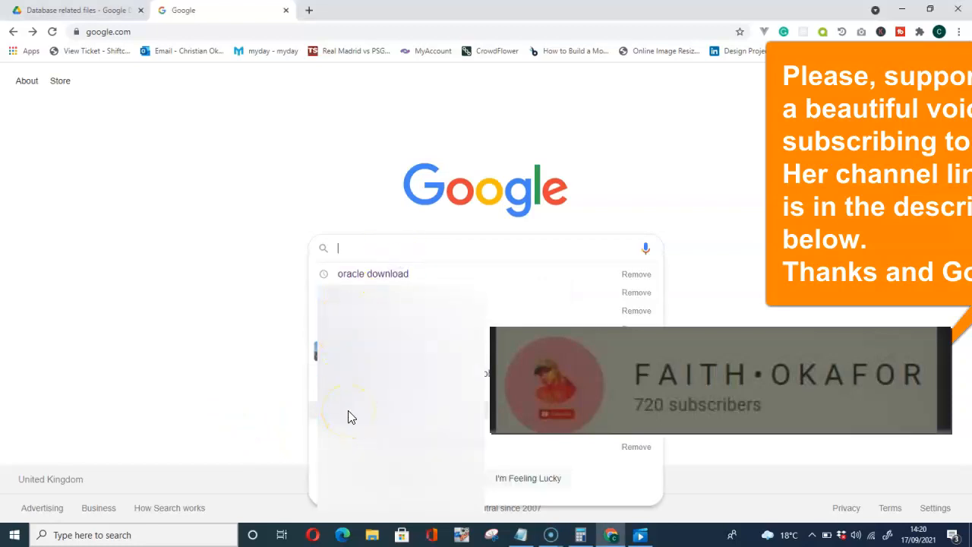
# Search Google for 'oracle download' and open the Oracle Database Software Downloads result.
pyautogui.click(373, 273)
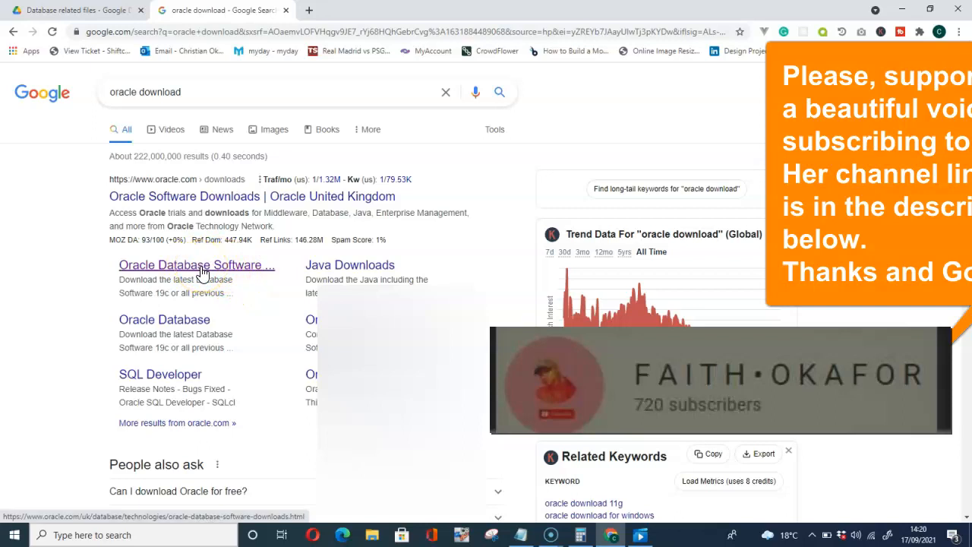
pyautogui.click(196, 264)
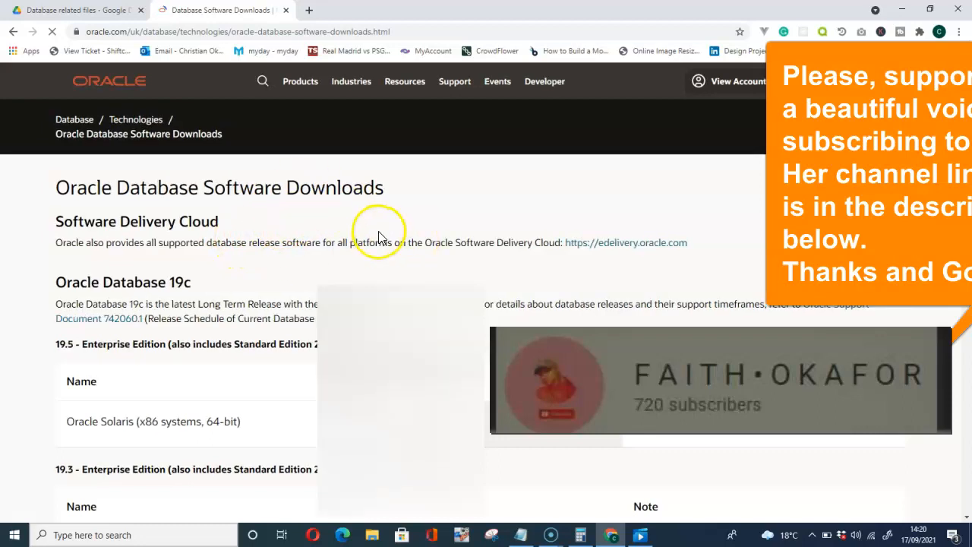
# Scroll the downloads page down to the Oracle Database Express Edition heading.
pyautogui.scroll(-3)
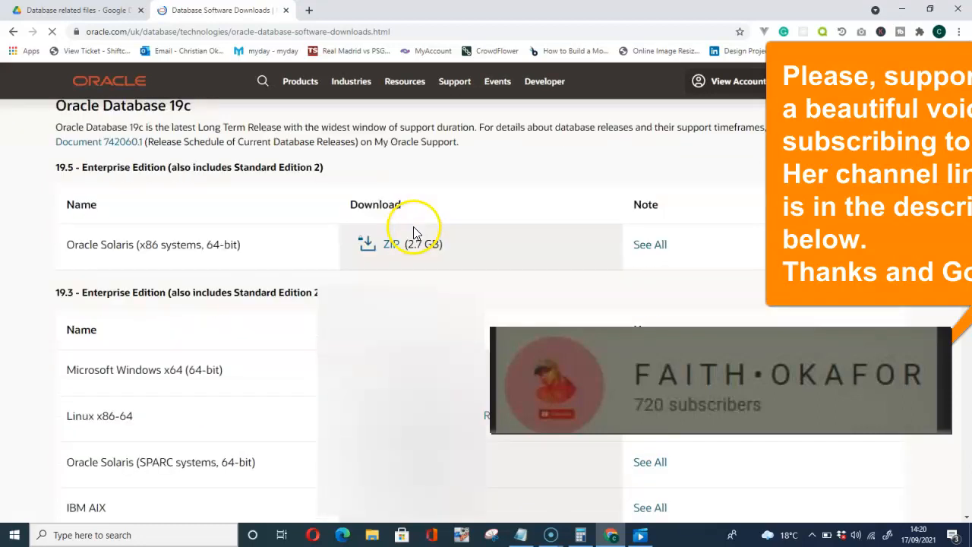
pyautogui.scroll(-3)
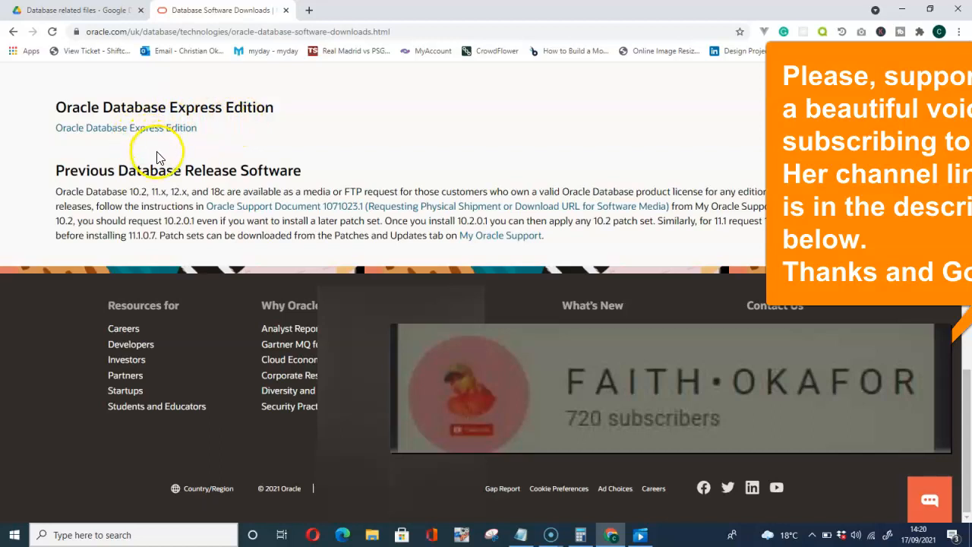
pyautogui.moveTo(161, 157)
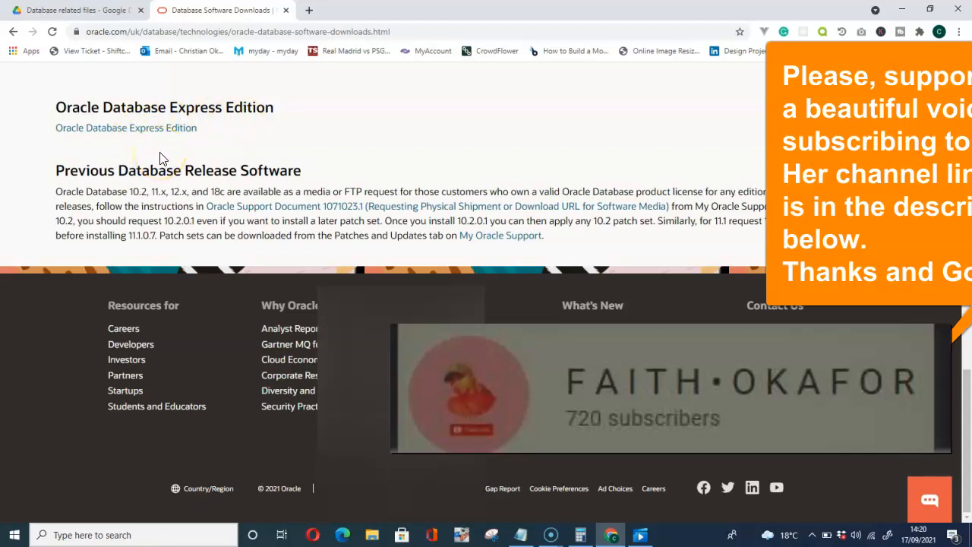
pyautogui.click(930, 501)
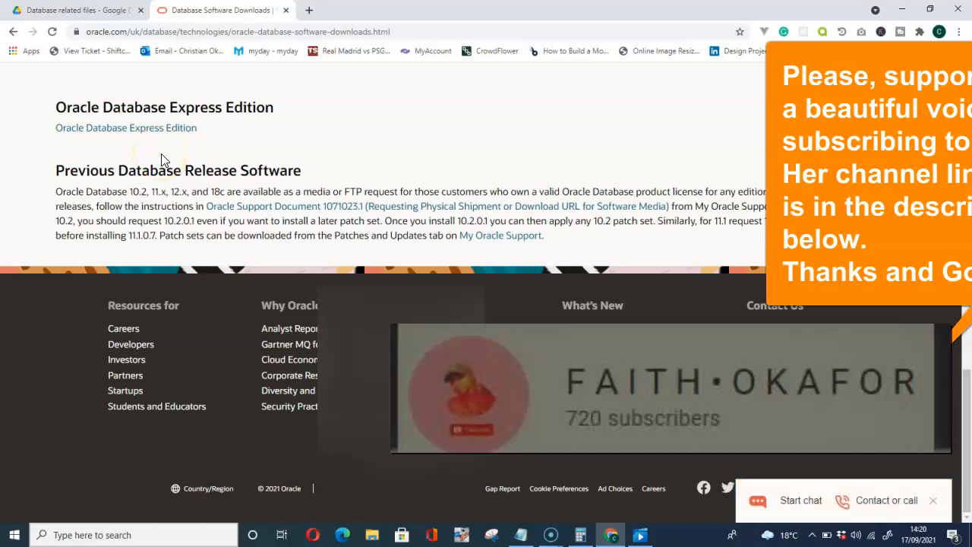
pyautogui.moveTo(173, 159)
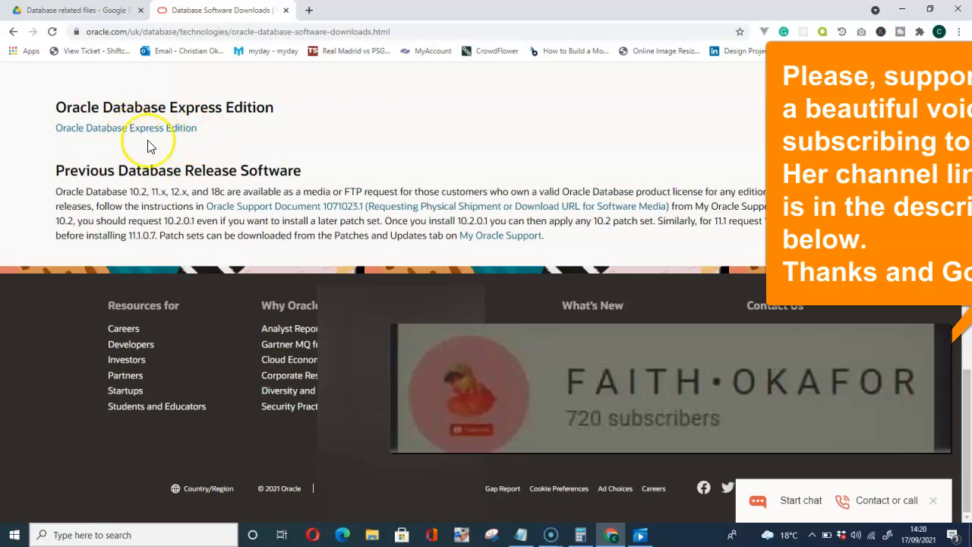
pyautogui.moveTo(129, 156)
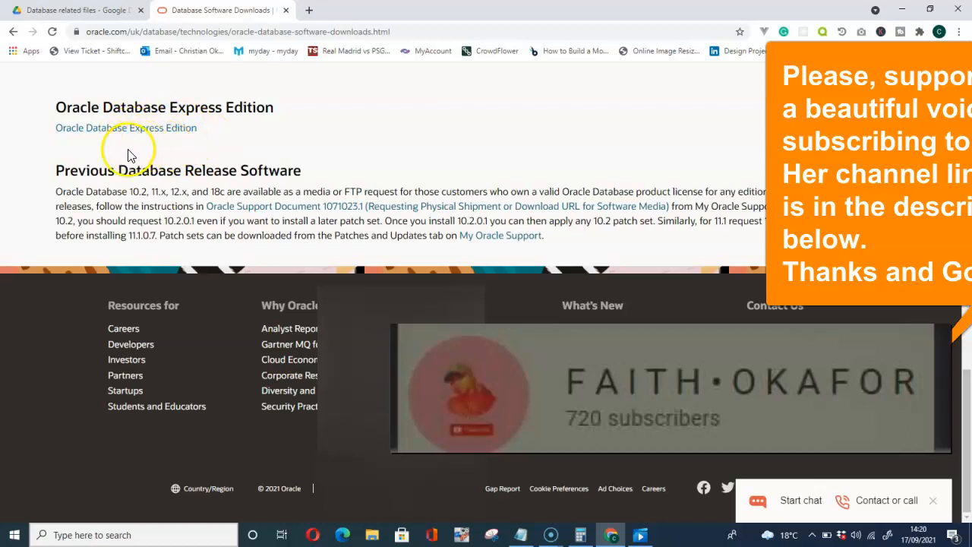
pyautogui.moveTo(60, 304)
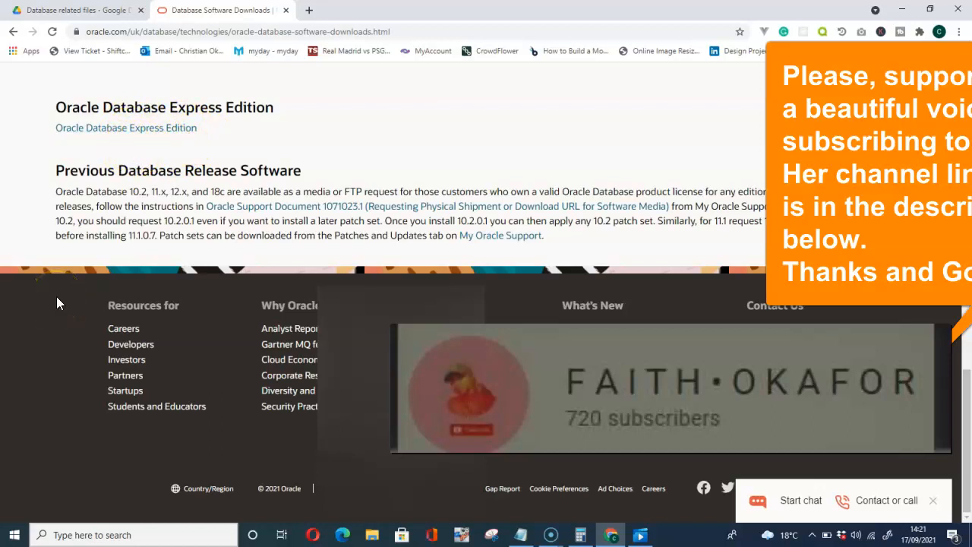